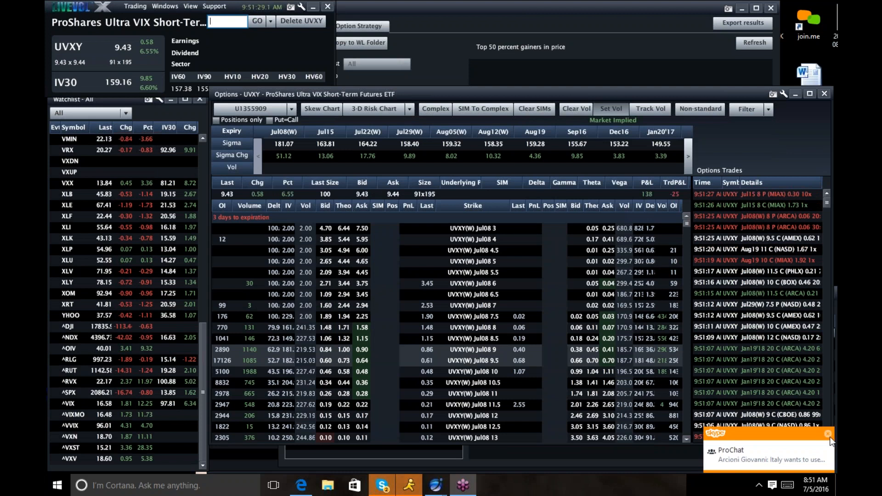
- Dismiss the ProChat popup and select ^VIX in the watchlist to load its chain
left_click(826, 433)
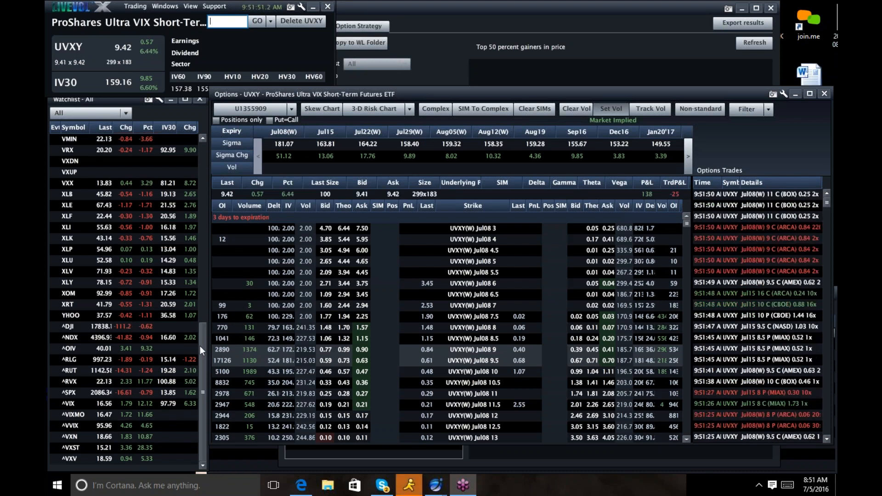
left_click(90, 113)
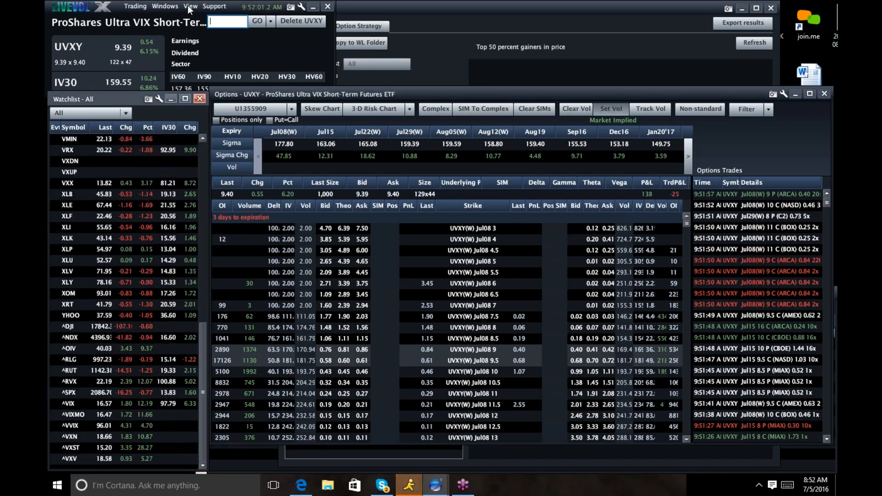
left_click(165, 6)
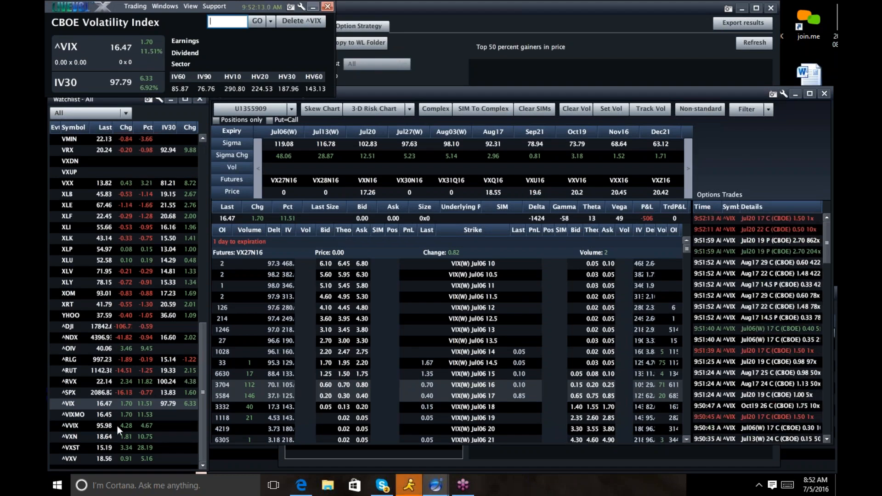
- Open the Futures - ^VIX - CBOE Volatility Index window from the View menu
left_click(225, 22)
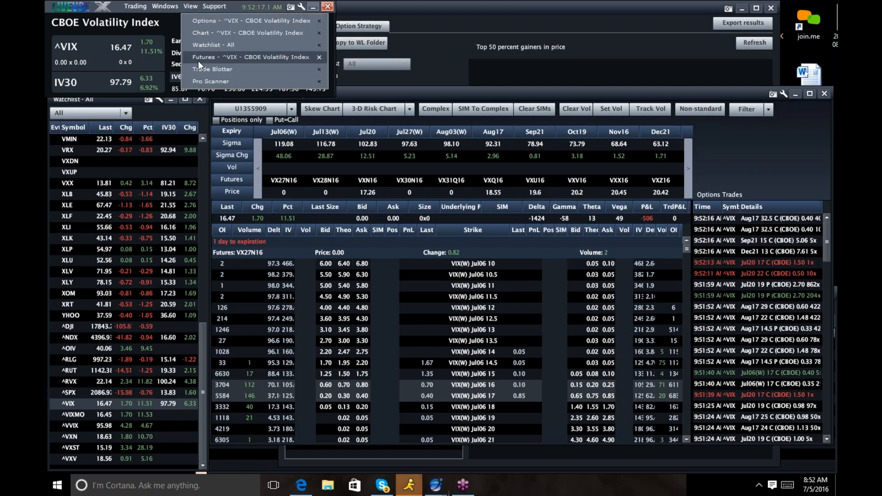
left_click(249, 57)
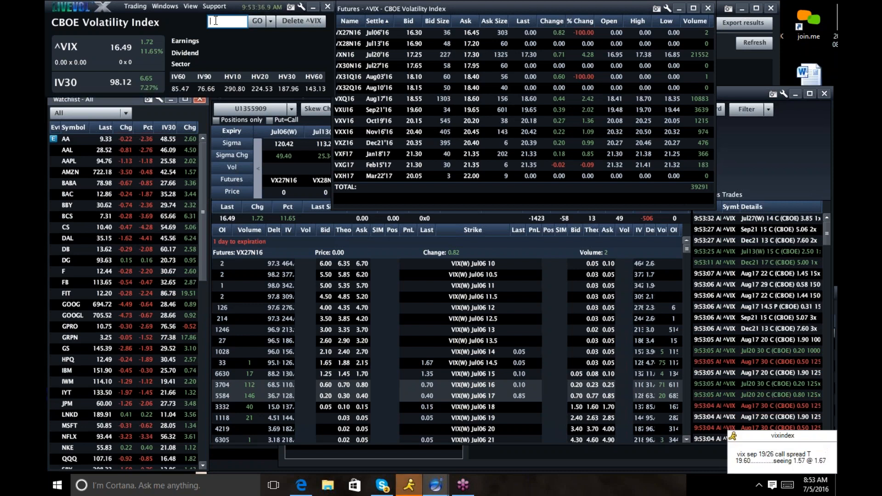
- Load Delta Air Lines (DAL) and open its price chart window
left_click(67, 238)
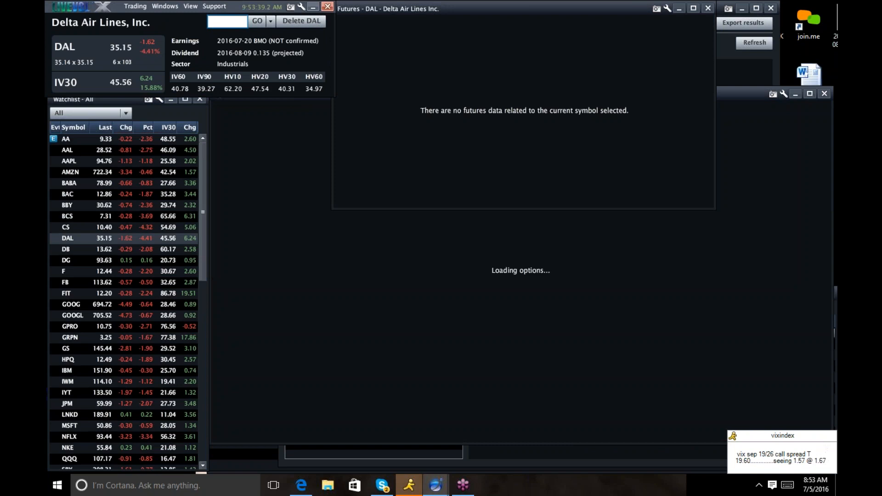
left_click(190, 6)
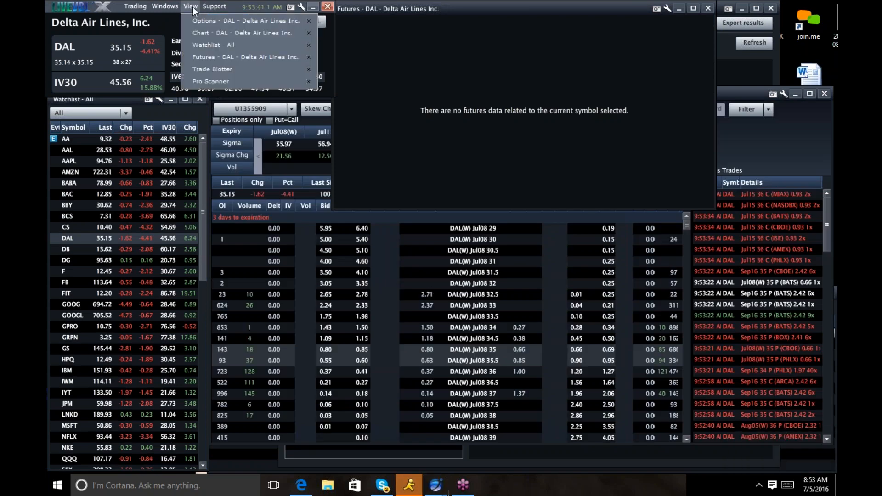
left_click(242, 32)
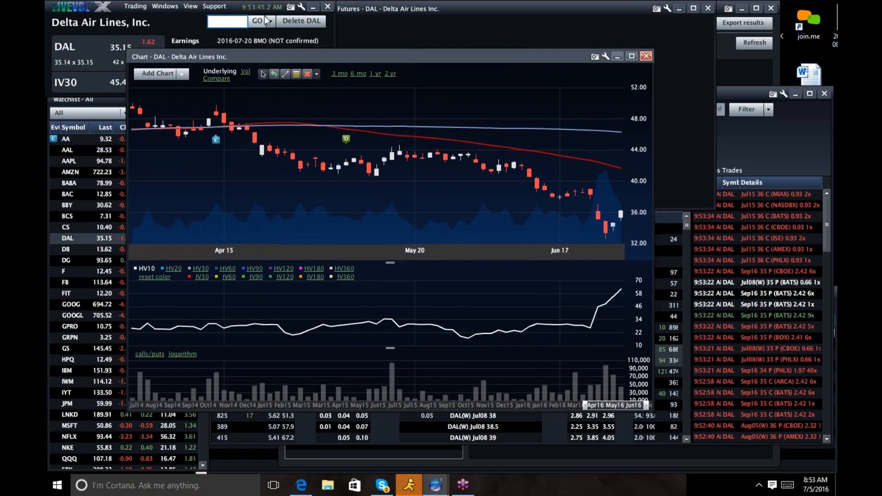
- Step the workspace through UAL and USO, then load Exxon Mobil via 'xom'
left_click(227, 20)
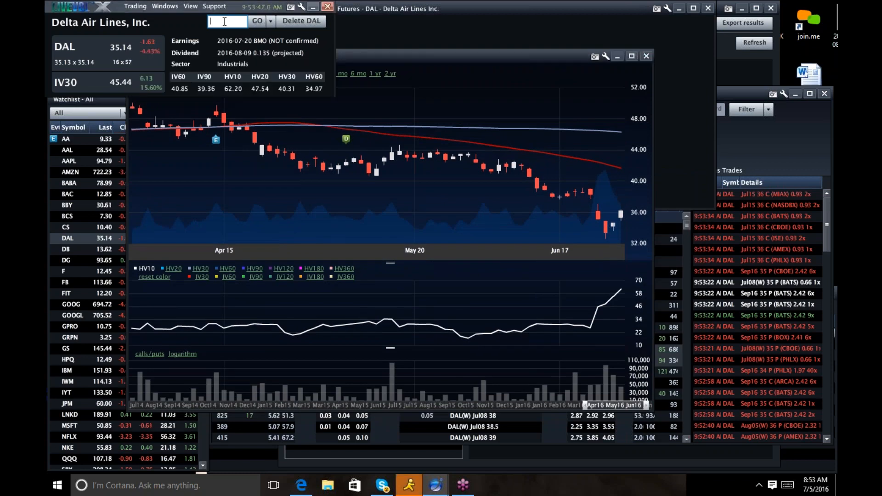
left_click(67, 149)
type("I")
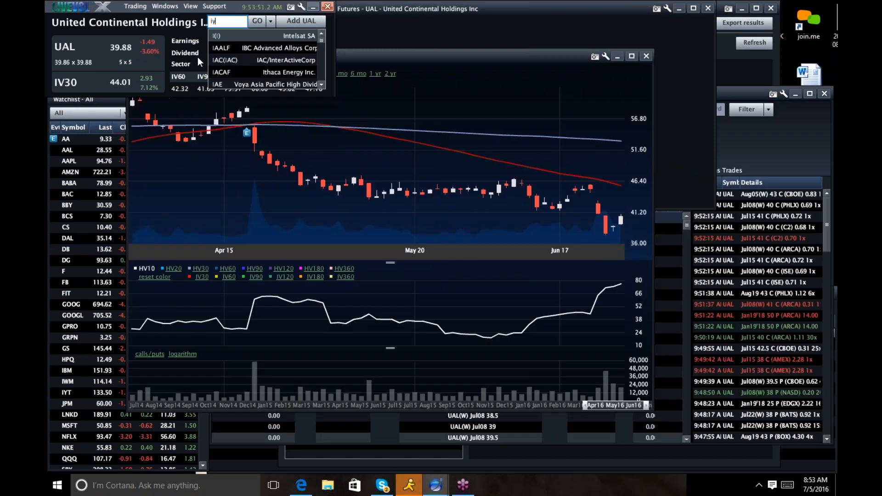
left_click(67, 393)
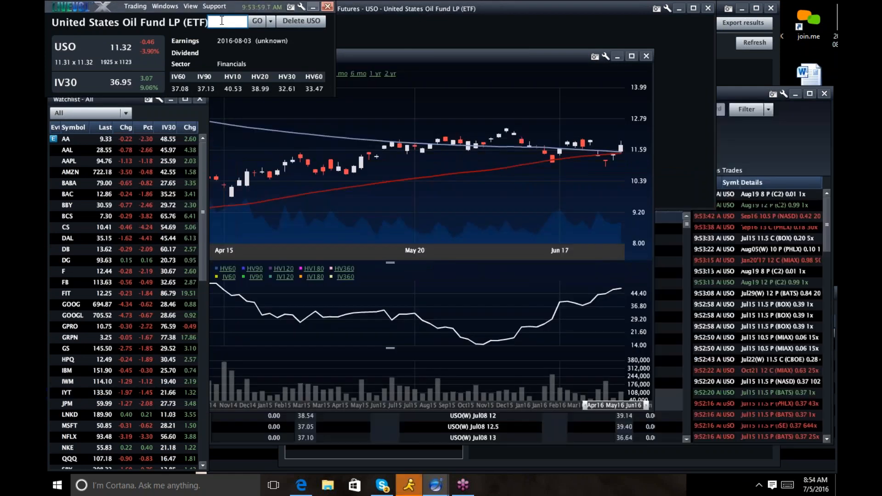
type("xom")
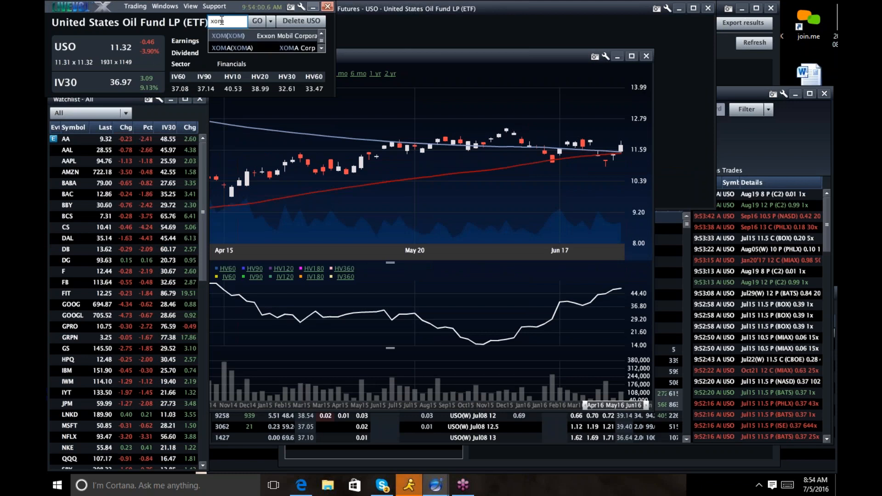
left_click(264, 35)
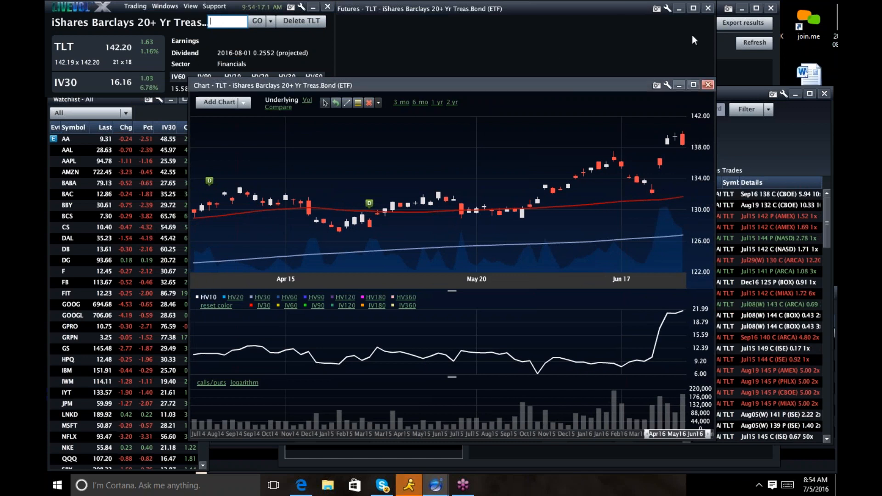
mouse_move(209, 463)
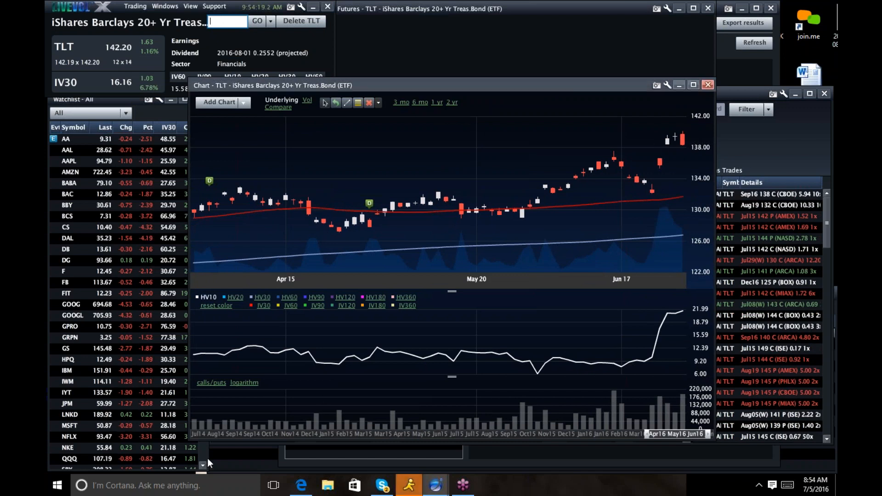
- Load Nike from the watchlist, then enter 'tl' and pick a matching ticker
left_click(67, 447)
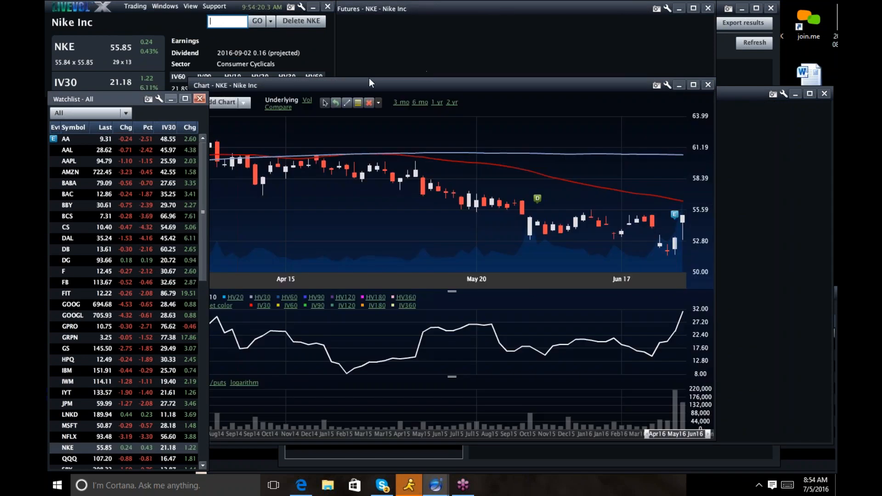
type("tl")
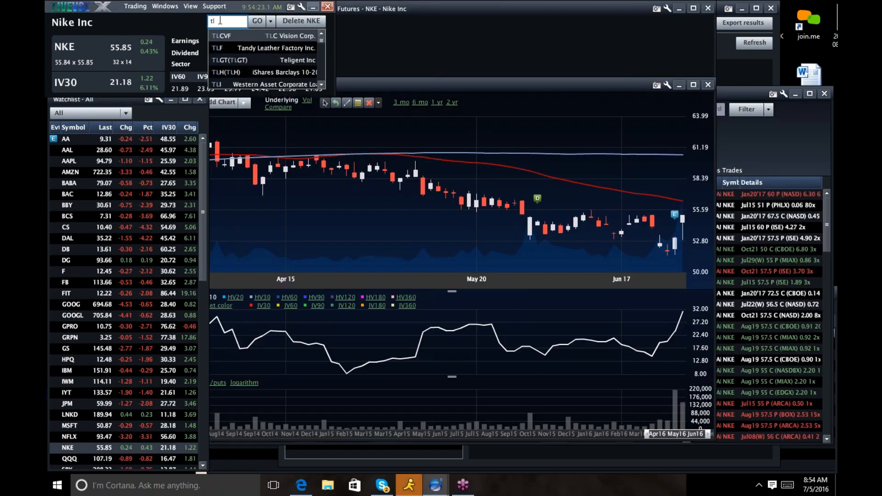
left_click(261, 72)
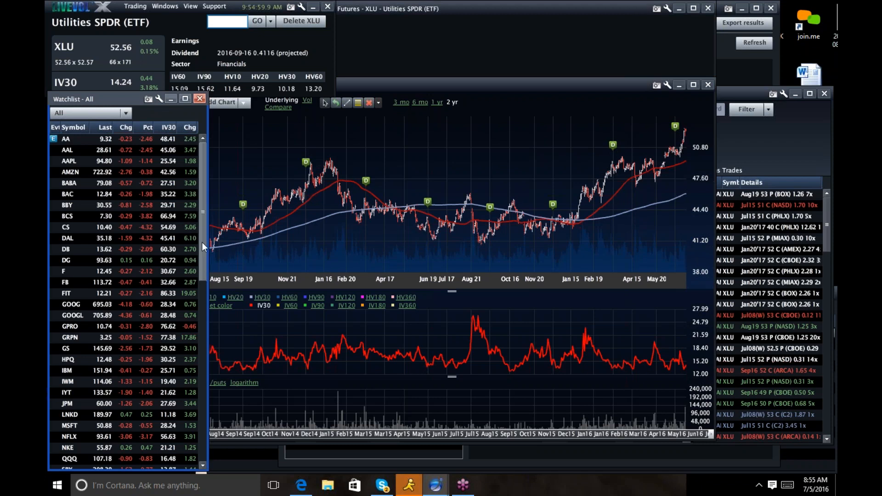
scroll("down", 3)
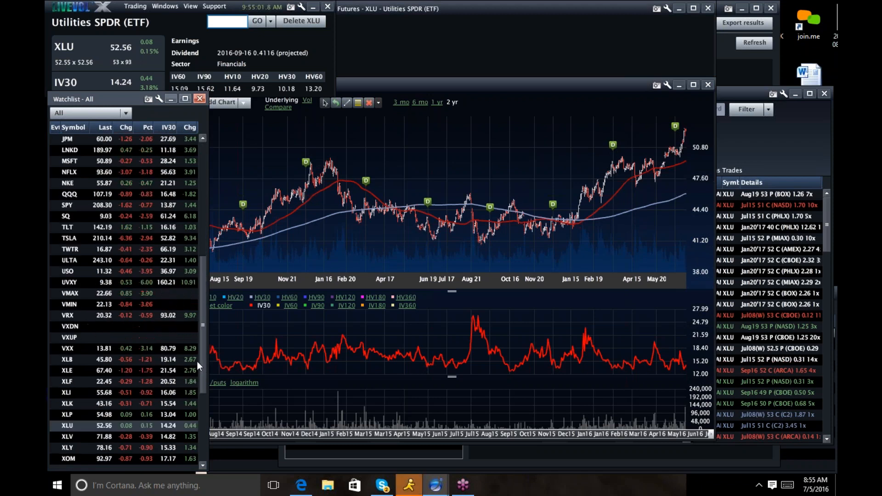
scroll("down", 3)
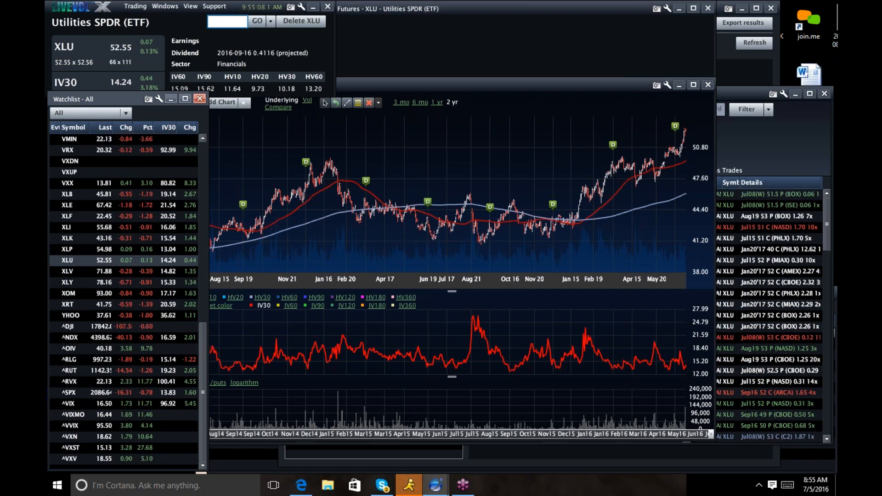
mouse_move(556, 376)
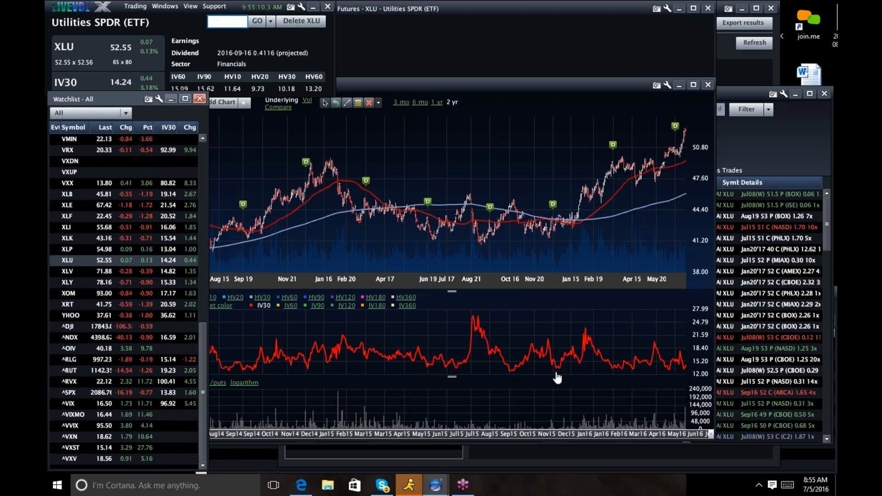
mouse_move(135, 268)
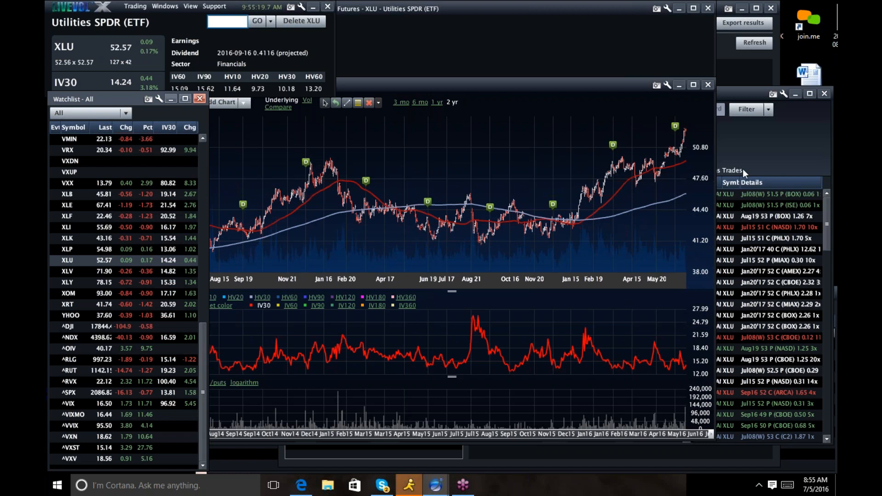
mouse_move(816, 188)
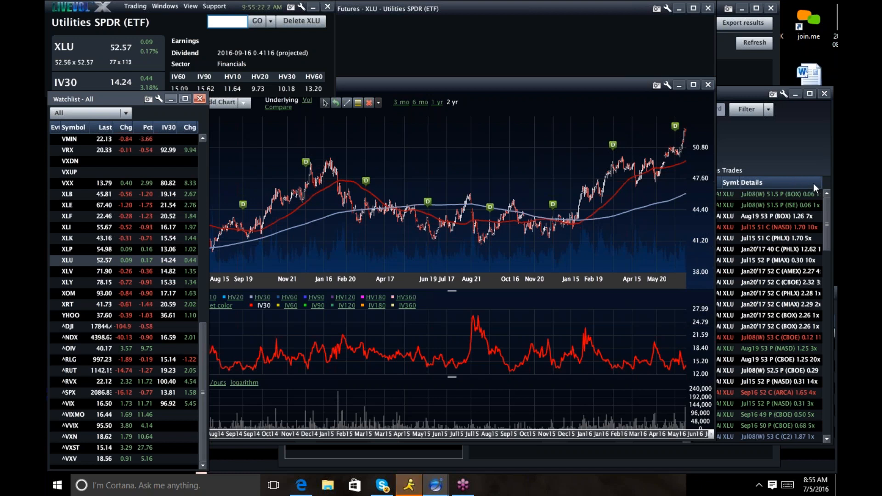
mouse_move(739, 159)
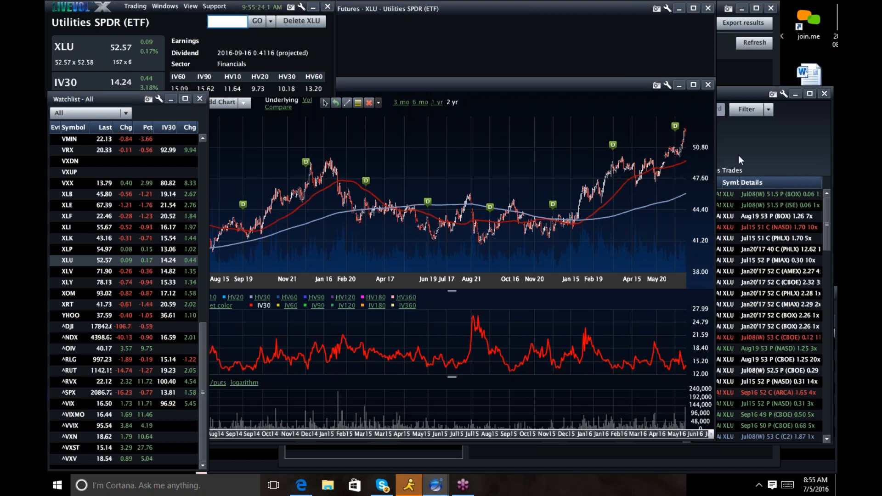
- Enter 'tsla' and load Tesla Motors Inc (TSLA) from the dropdown
type("tsla")
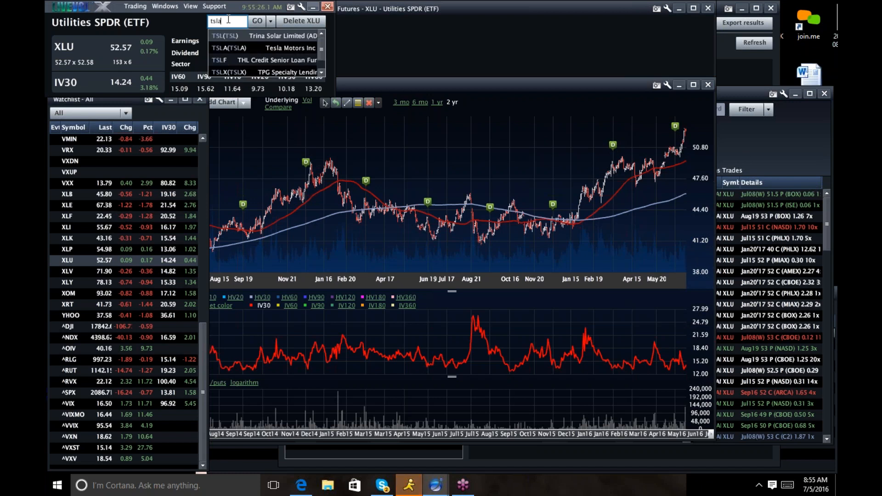
left_click(230, 47)
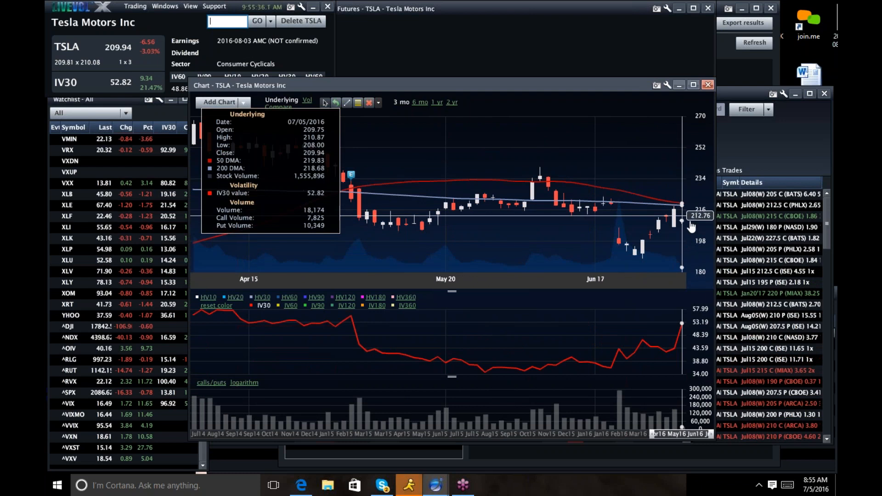
mouse_move(683, 329)
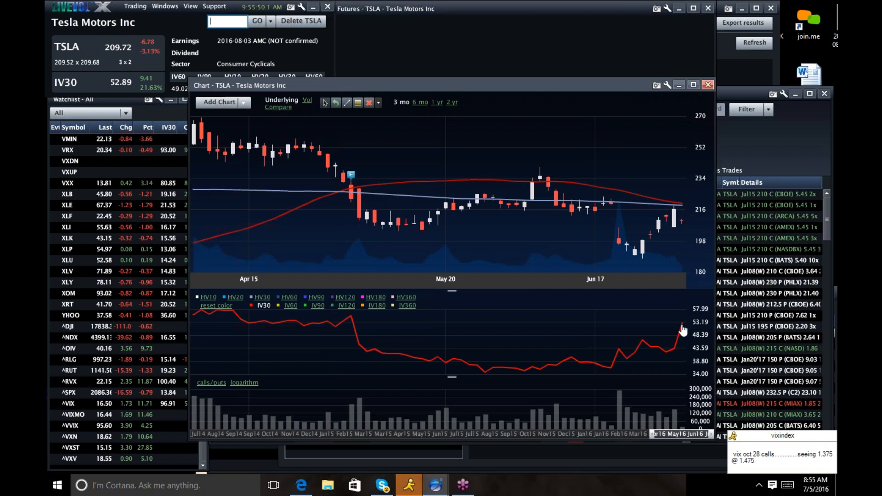
mouse_move(682, 329)
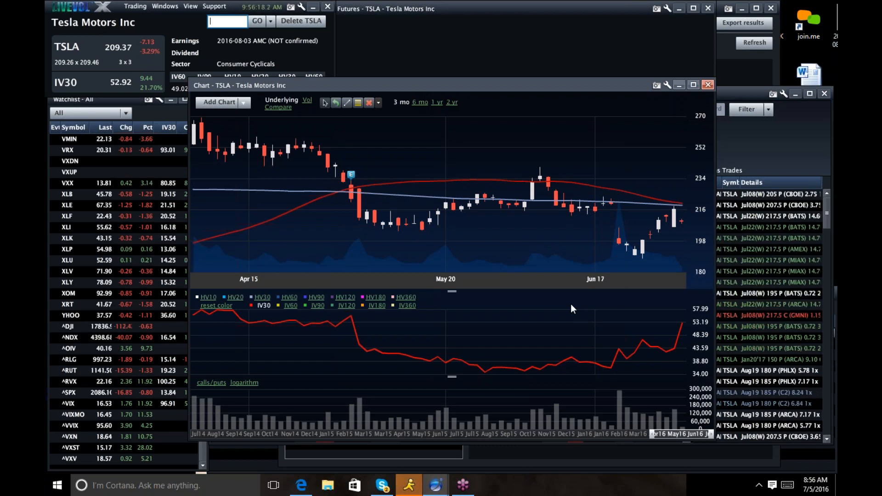
mouse_move(680, 222)
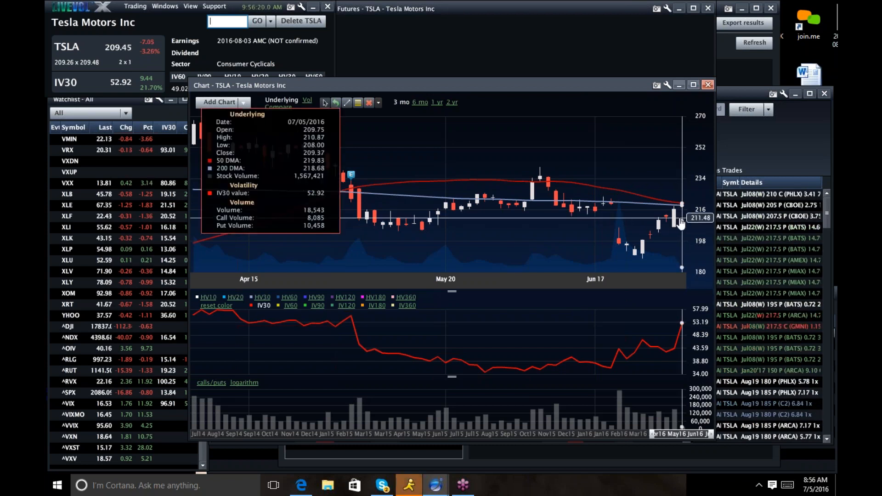
mouse_move(673, 220)
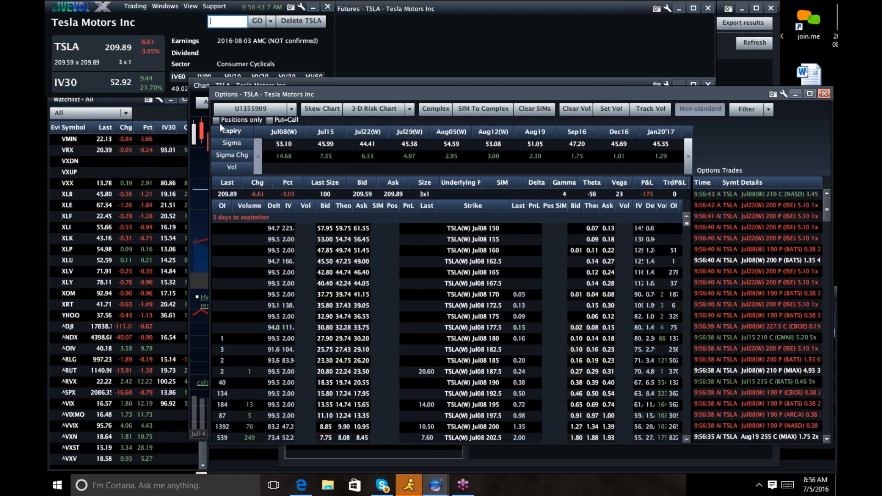
- Toggle Positions only on and off, then sell two Jul08 195 puts at 0.70 and confirm
left_click(216, 120)
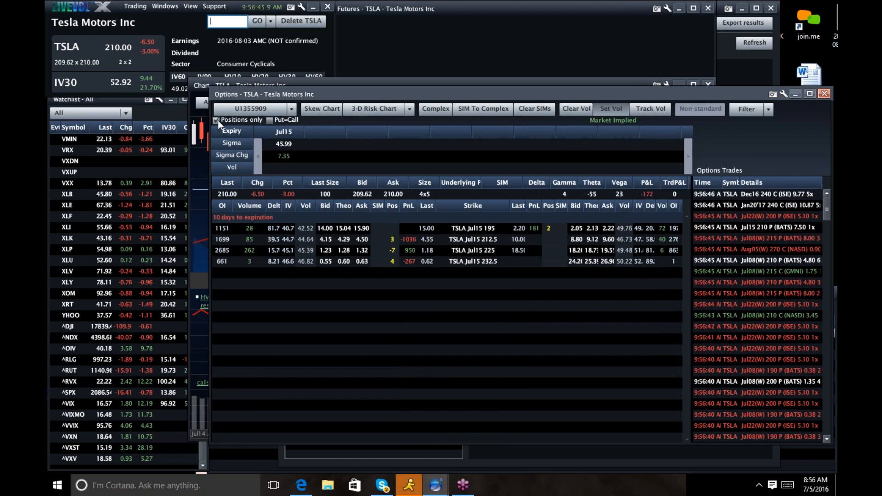
left_click(216, 120)
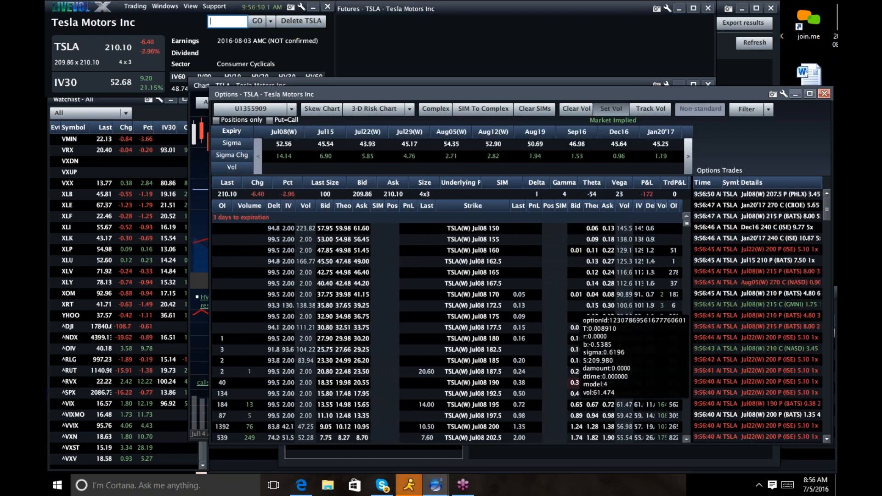
left_click(471, 404)
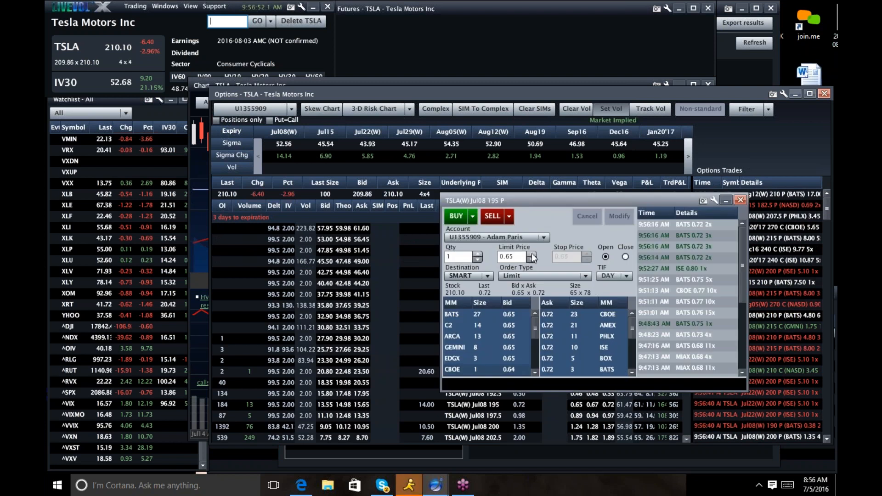
left_click(530, 253)
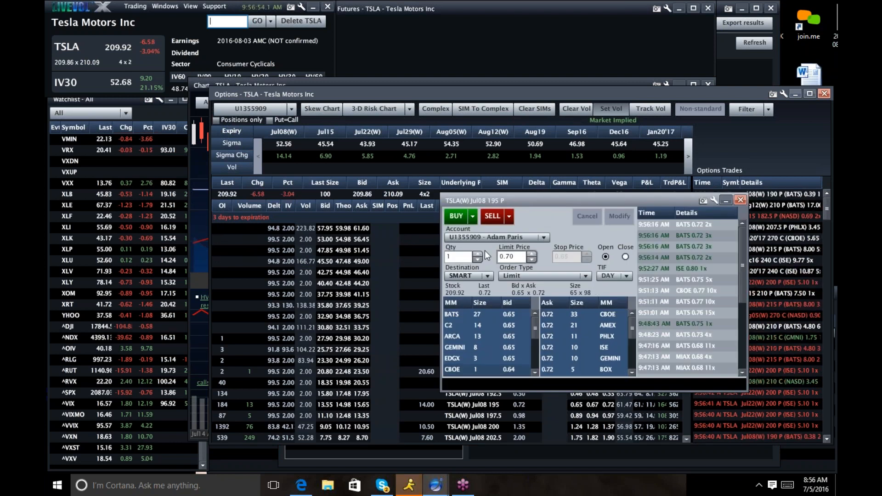
left_click(491, 216)
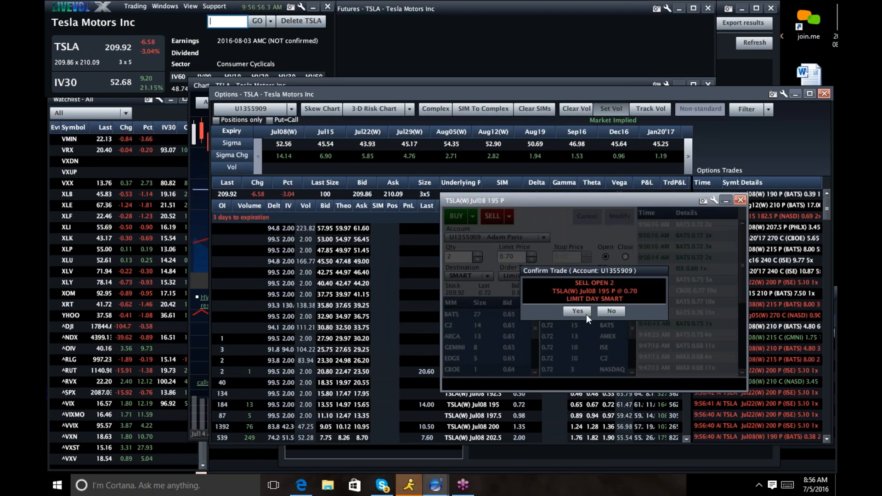
left_click(576, 311)
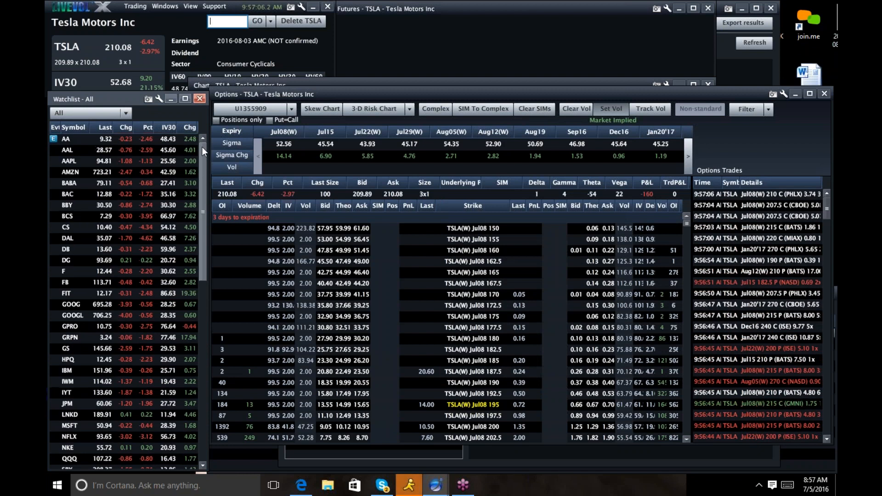
scroll("down", 3)
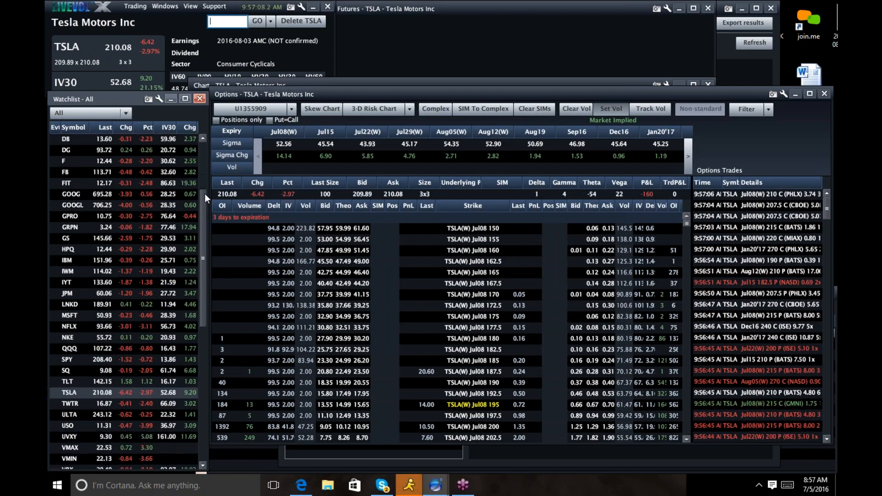
scroll("down", 3)
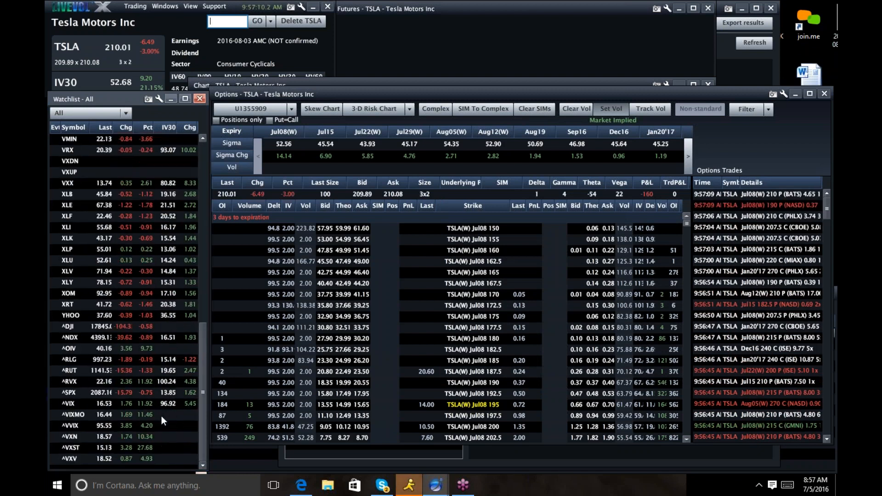